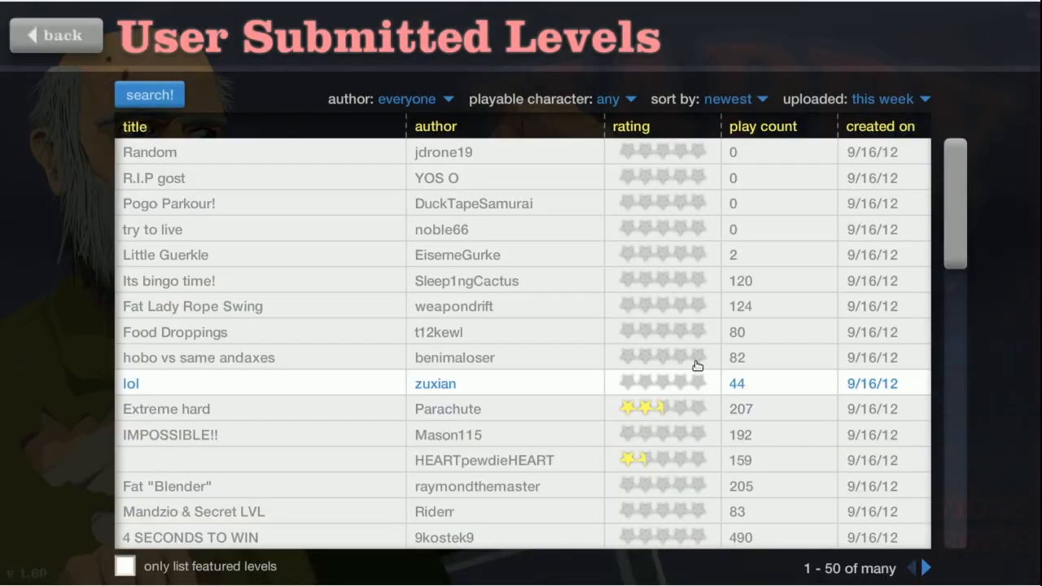
- Sort the user levels by rating and select STOP! Hammer Time!, which fails to load
{"action": "left_click", "coordinate": [726, 99]}
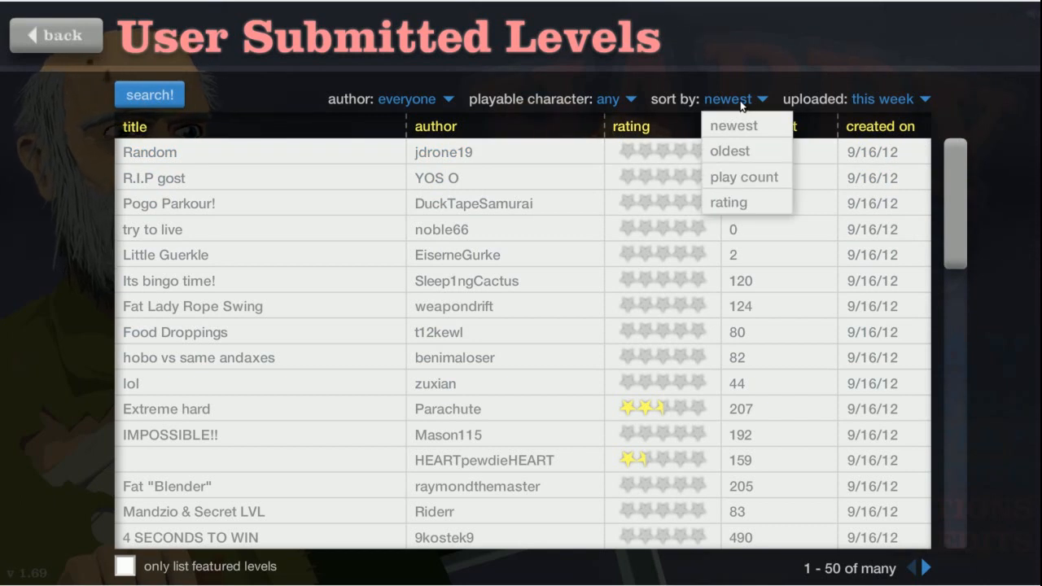
{"action": "mouse_move", "coordinate": [725, 176]}
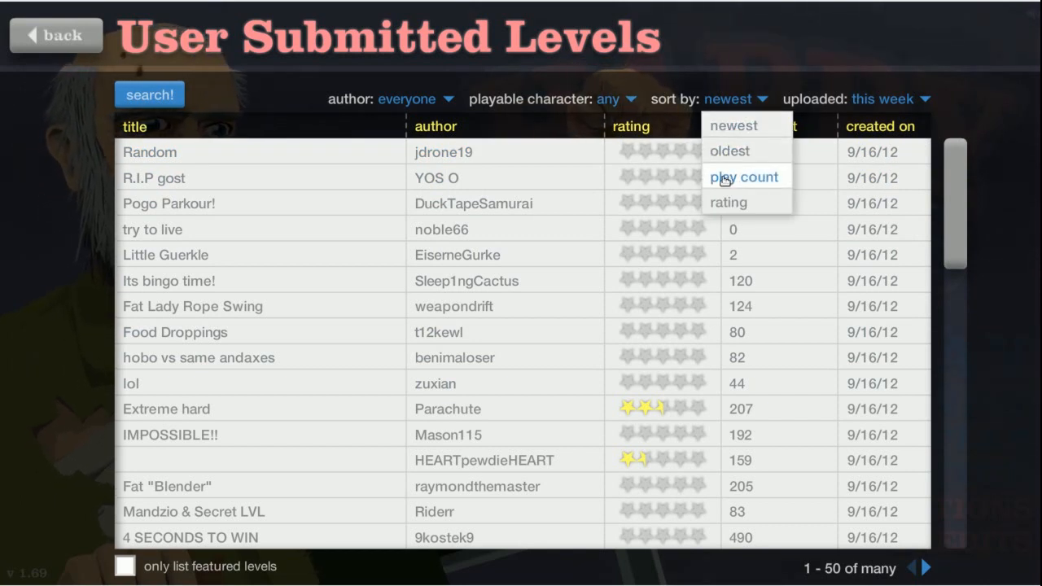
{"action": "mouse_move", "coordinate": [729, 201]}
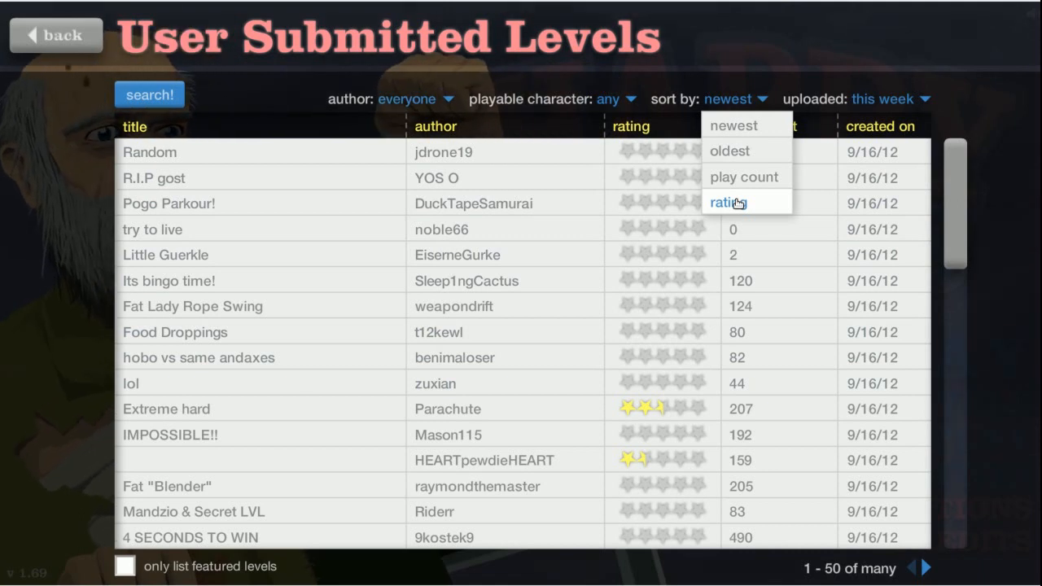
{"action": "left_click", "coordinate": [724, 201]}
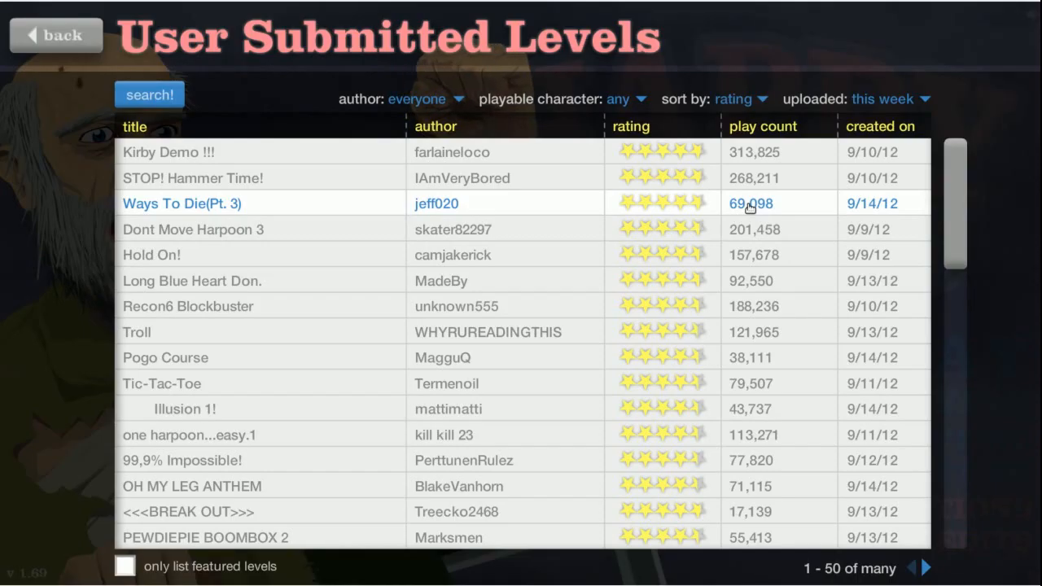
{"action": "mouse_move", "coordinate": [323, 162]}
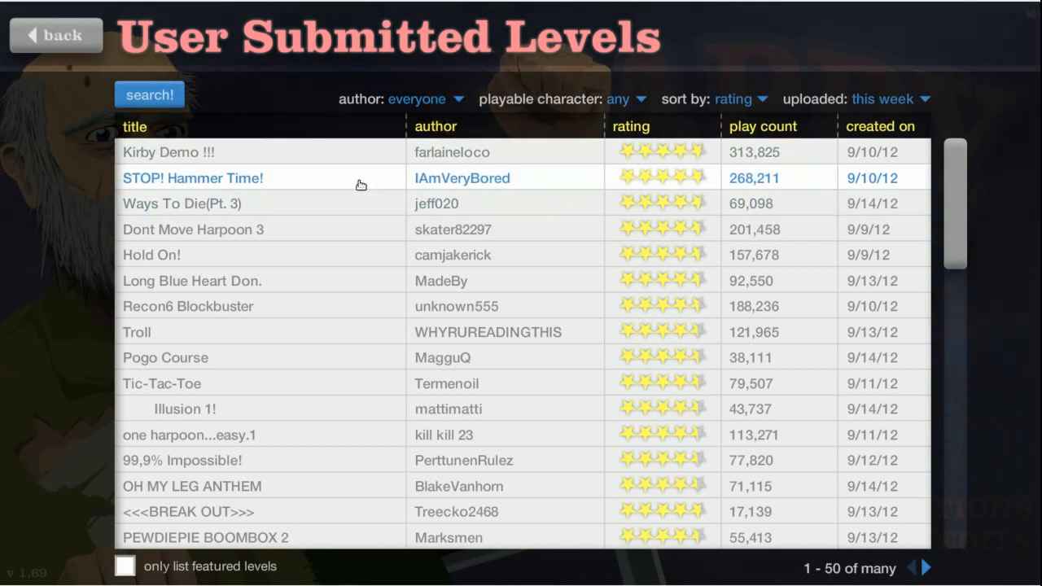
{"action": "left_click", "coordinate": [192, 177]}
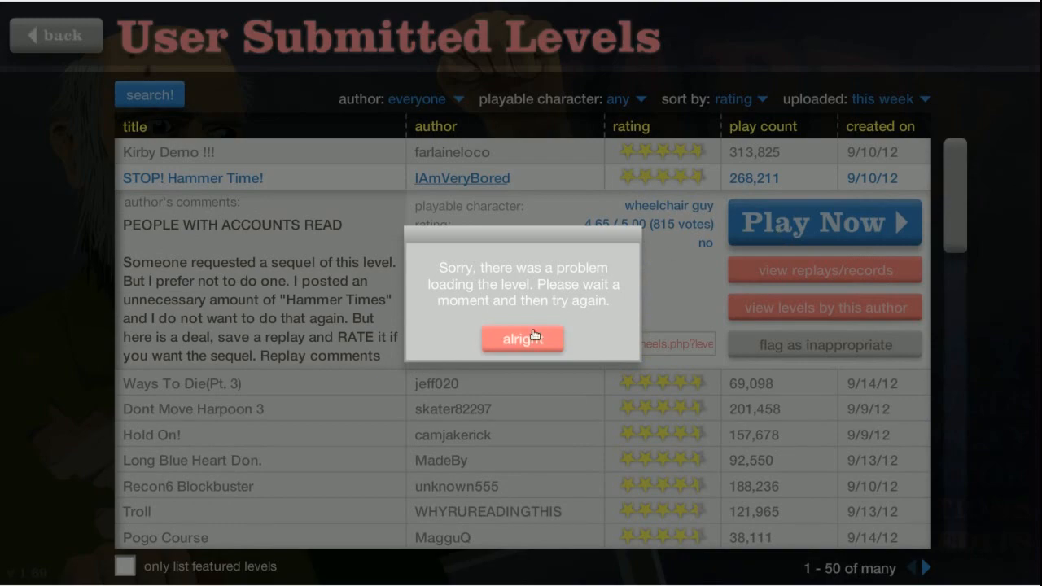
- Dismiss the loading error and play STOP! Hammer Time! to a 42.70-second victory
{"action": "left_click", "coordinate": [522, 339]}
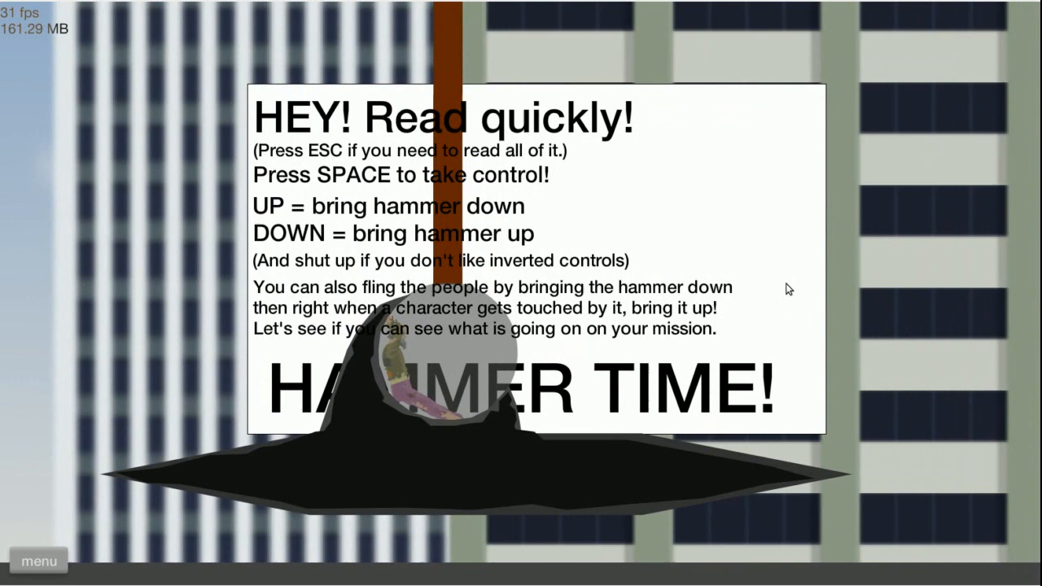
{"action": "key", "text": "space"}
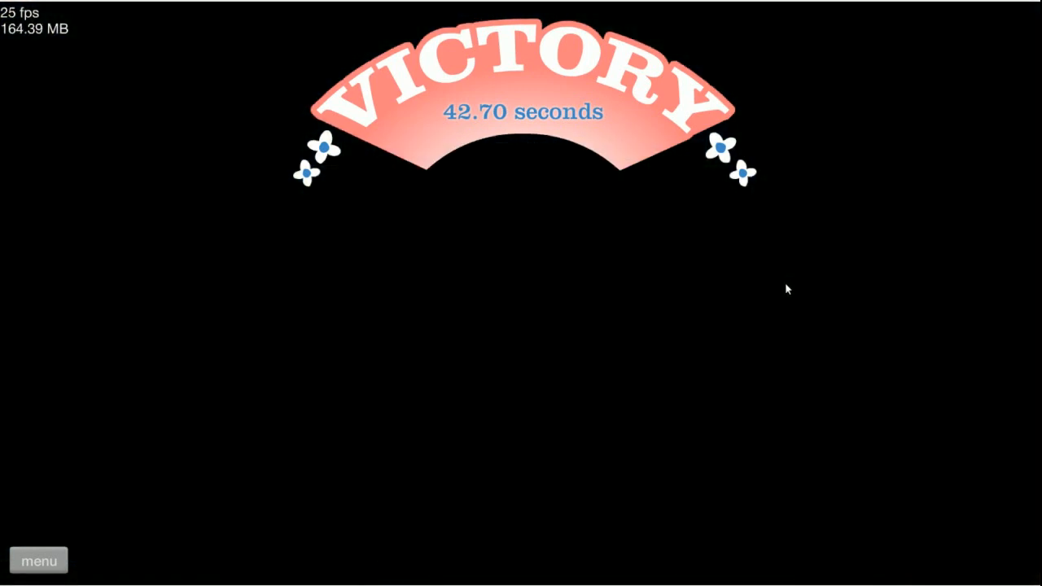
- Return to the list, launch the Troll level by WHYRUREADINGTHIS and resume play from its pause panel
{"action": "left_click", "coordinate": [39, 560]}
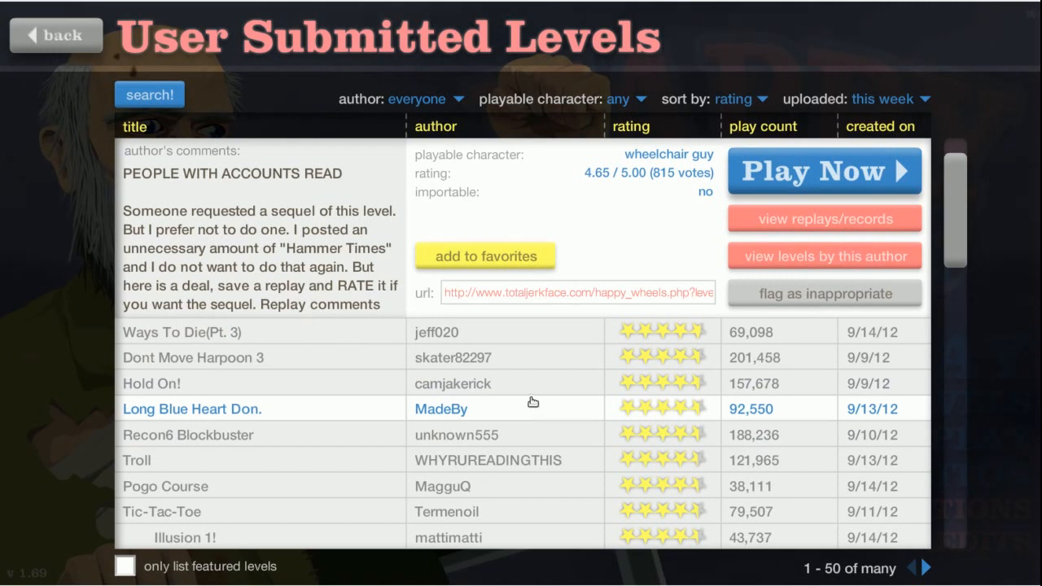
{"action": "scroll", "scroll_direction": "down", "scroll_amount": 3}
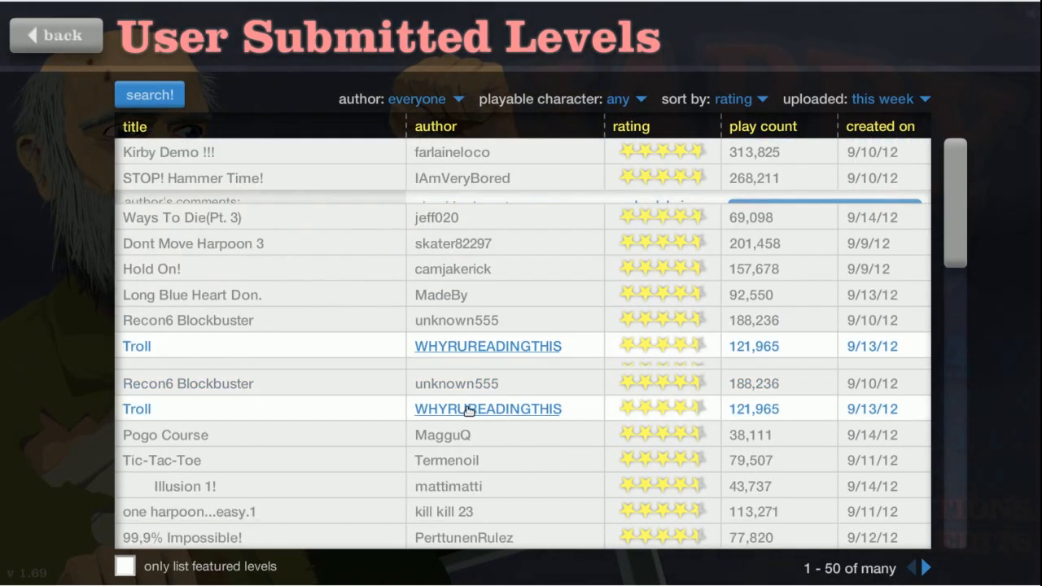
{"action": "left_click", "coordinate": [136, 409]}
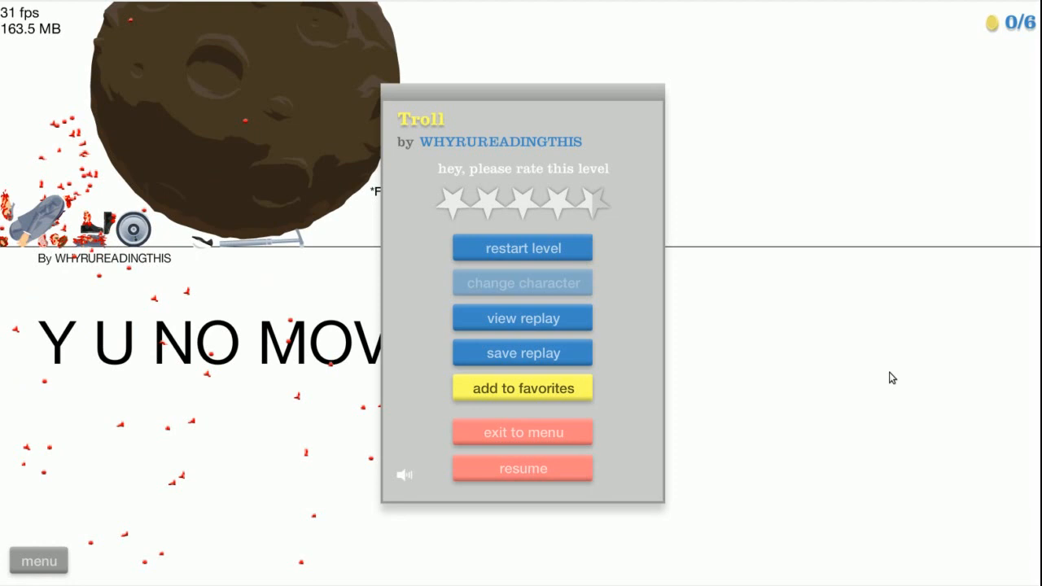
{"action": "left_click", "coordinate": [523, 469]}
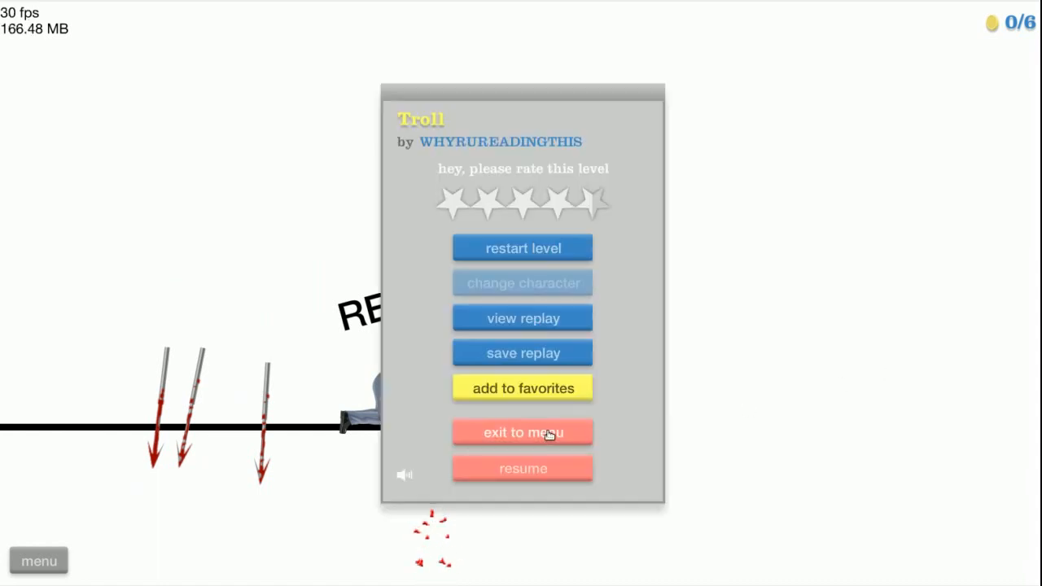
- Exit Troll and start MagguQ's Pogo Course from the rated list
{"action": "left_click", "coordinate": [522, 433]}
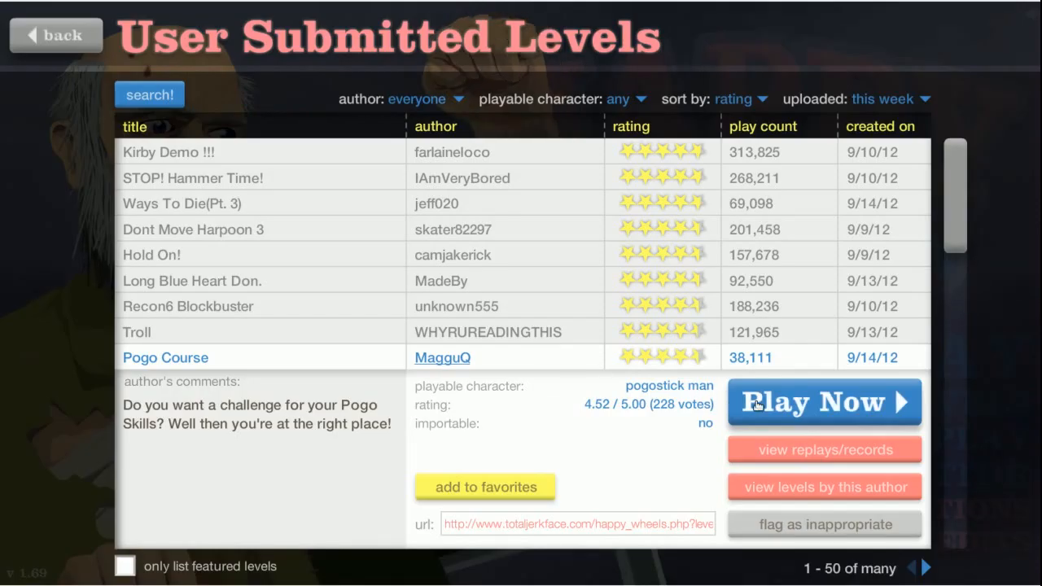
{"action": "left_click", "coordinate": [824, 400]}
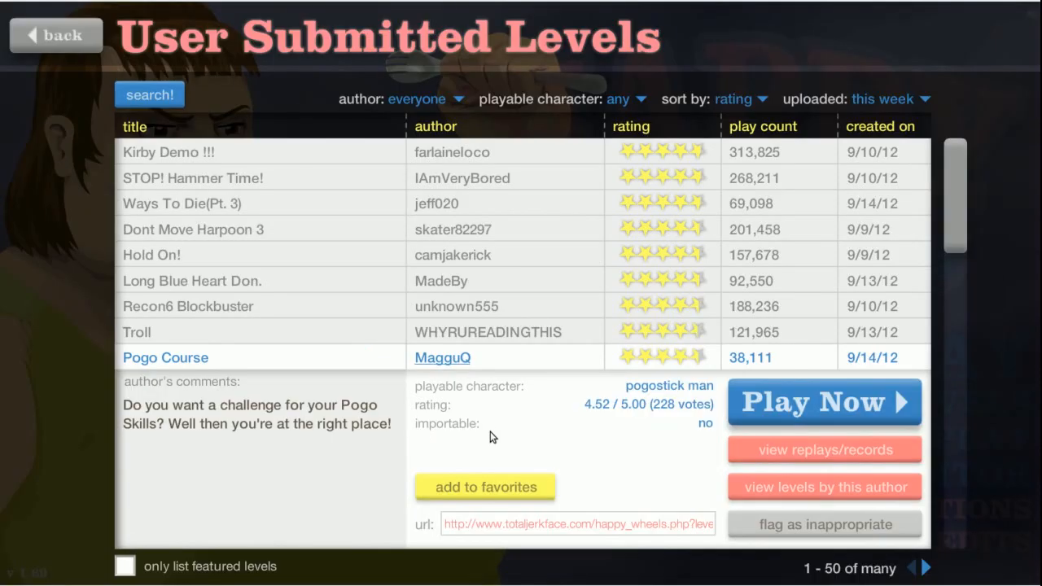
- Launch one harpoon...easy.1 and finish it in 20.53 seconds
{"action": "scroll", "scroll_direction": "down", "scroll_amount": 3}
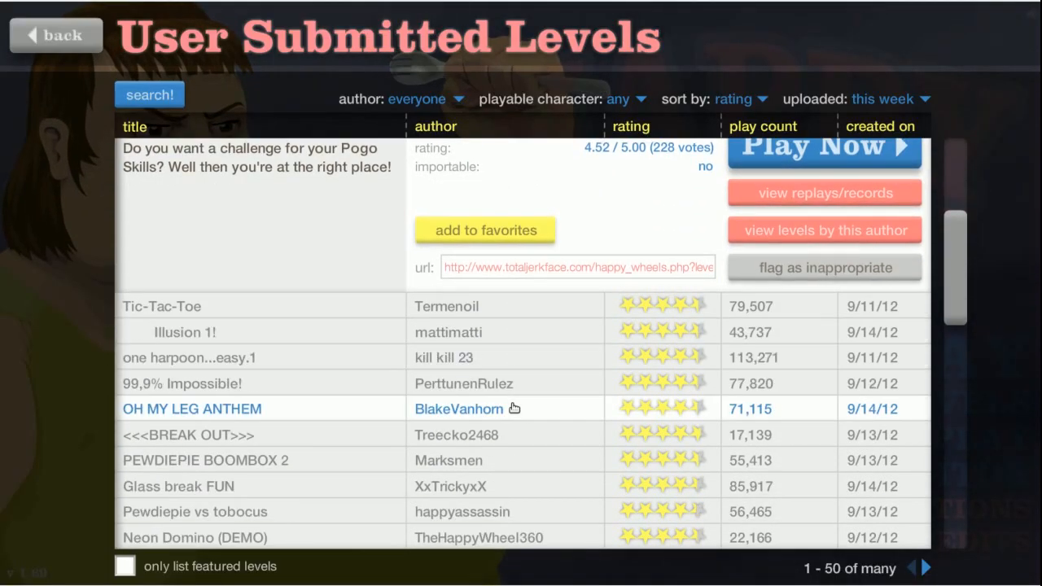
{"action": "mouse_move", "coordinate": [556, 365]}
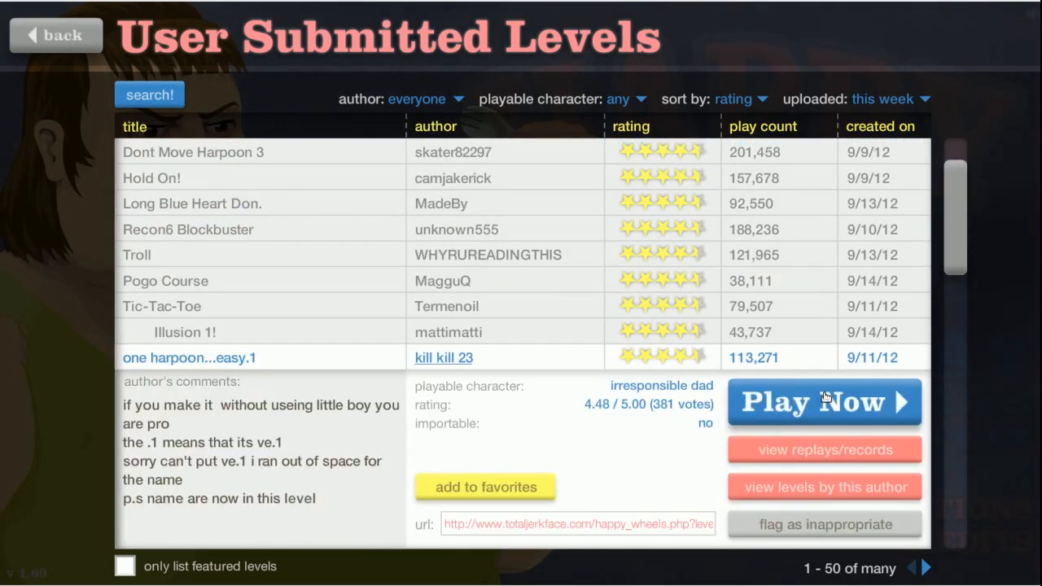
{"action": "left_click", "coordinate": [824, 400]}
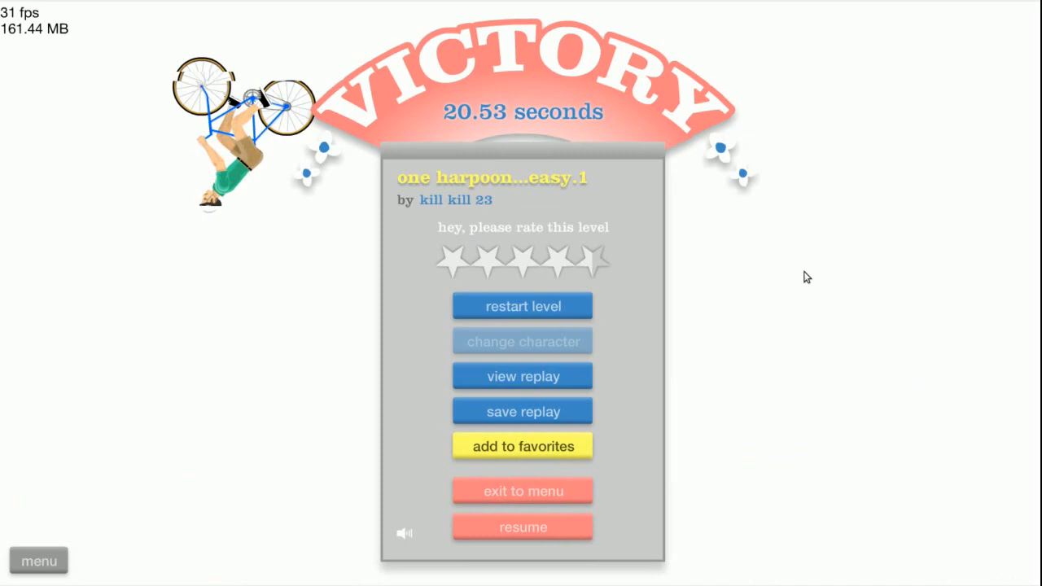
- Leave the victory screen and beat 99,9% Impossible! in 20.80 seconds
{"action": "left_click", "coordinate": [523, 490]}
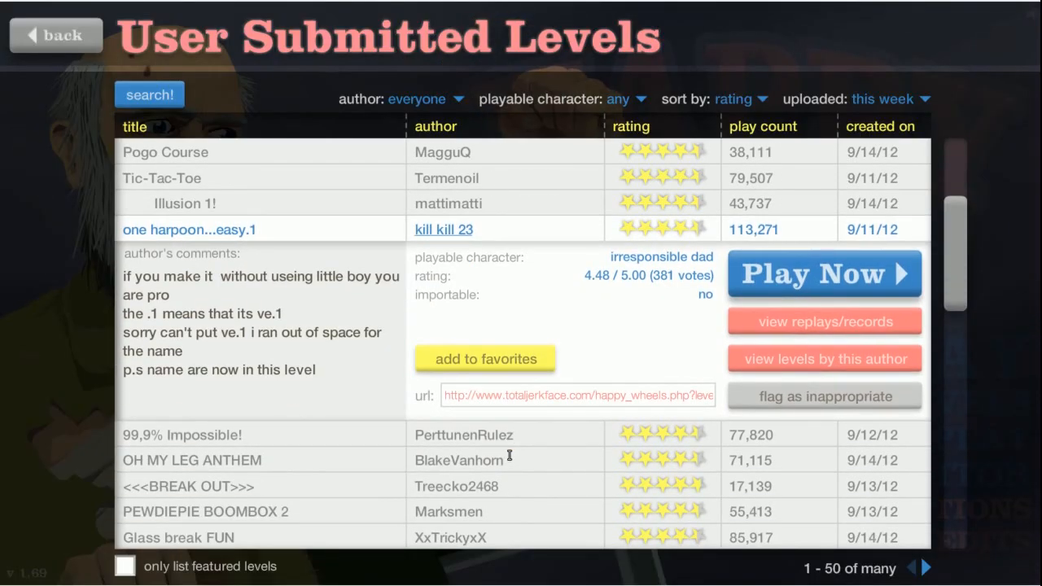
{"action": "scroll", "scroll_direction": "down", "scroll_amount": 3}
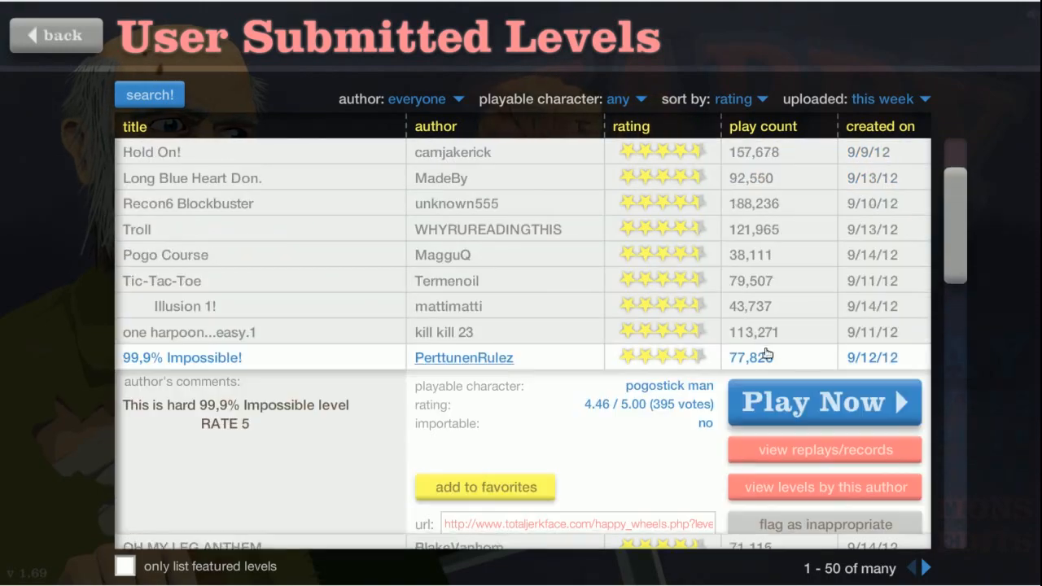
{"action": "left_click", "coordinate": [823, 400]}
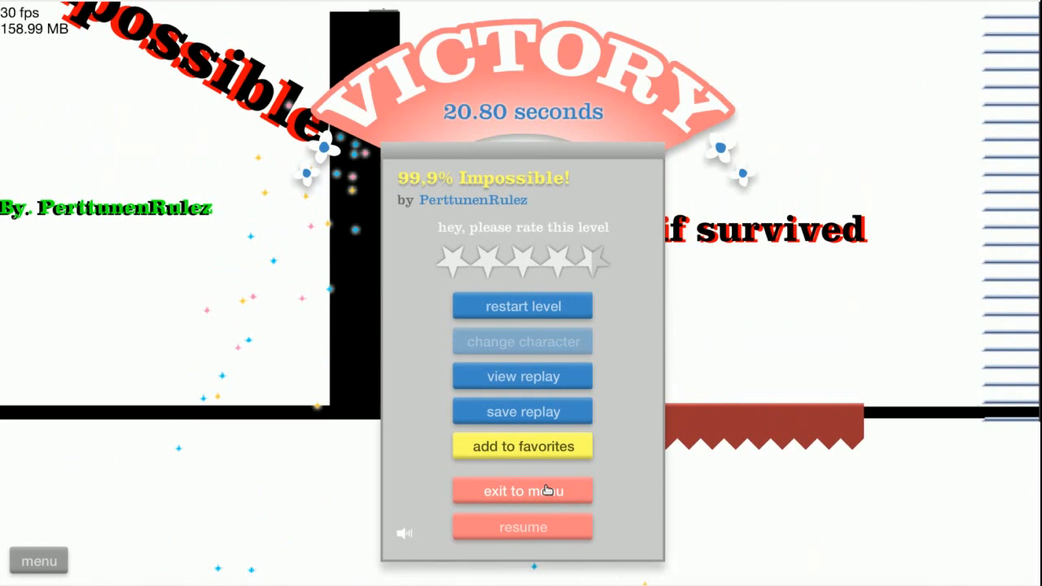
- Exit to the list, launch OH MY LEG ANTHEM, then select <<<BREAK OUT>>> by Treecko2468
{"action": "left_click", "coordinate": [523, 492]}
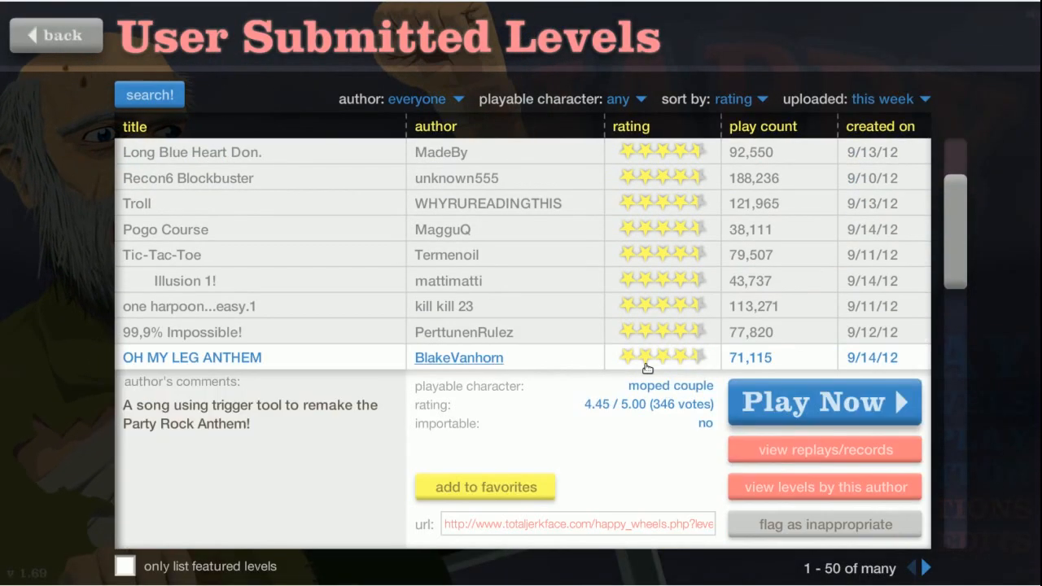
{"action": "left_click", "coordinate": [824, 400]}
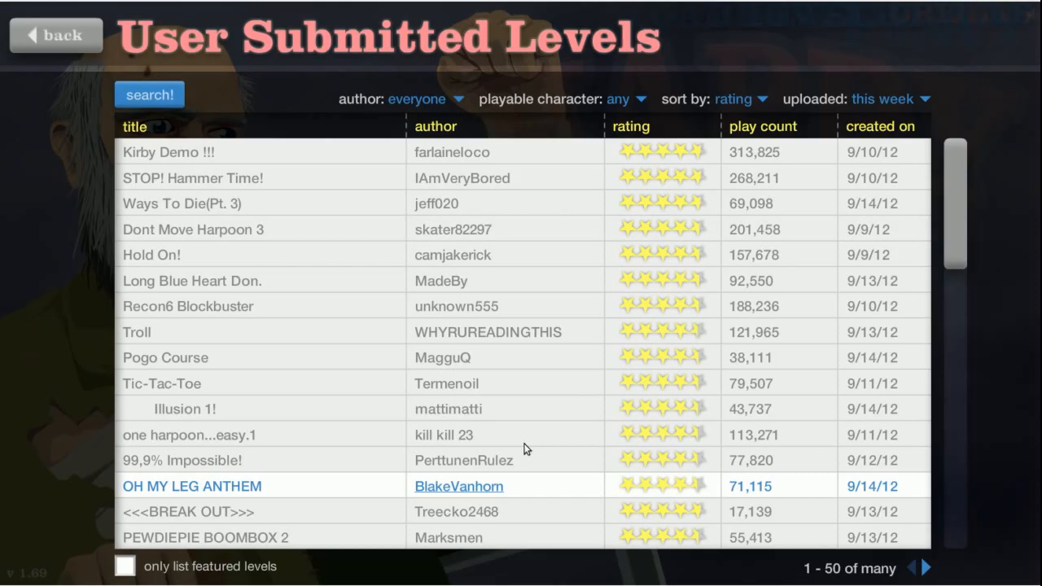
{"action": "left_click", "coordinate": [192, 485]}
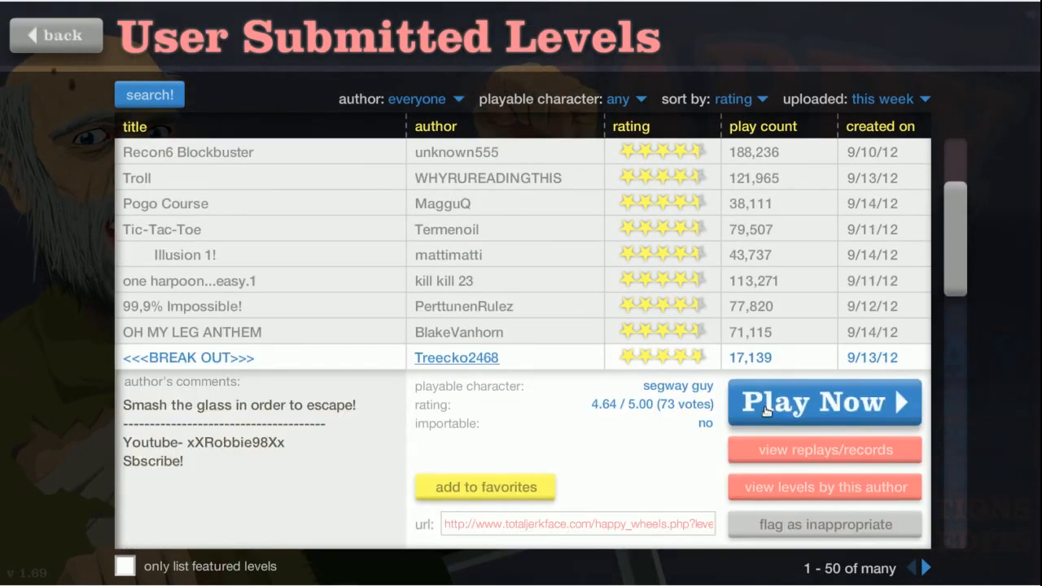
- Load <<<BREAK OUT>>> past two loading errors, win in 19.10 seconds and exit to the list
{"action": "left_click", "coordinate": [824, 400]}
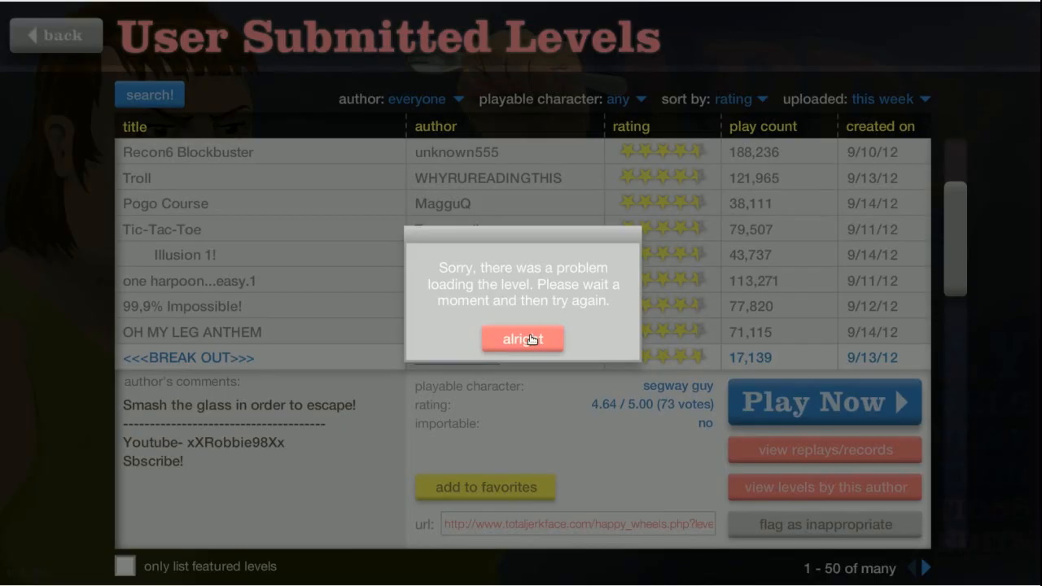
{"action": "left_click", "coordinate": [523, 337]}
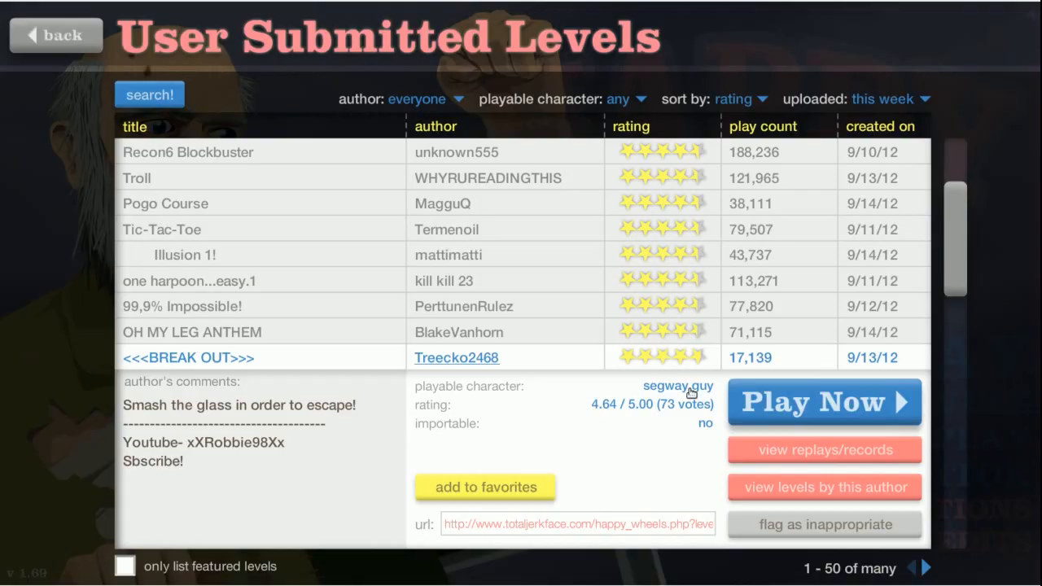
{"action": "left_click", "coordinate": [823, 401]}
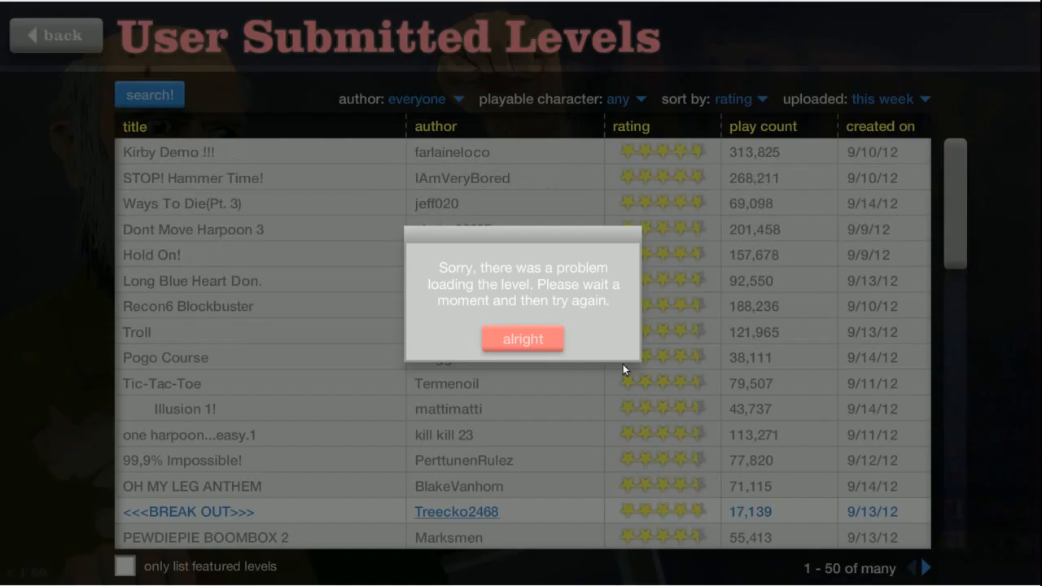
{"action": "left_click", "coordinate": [522, 339]}
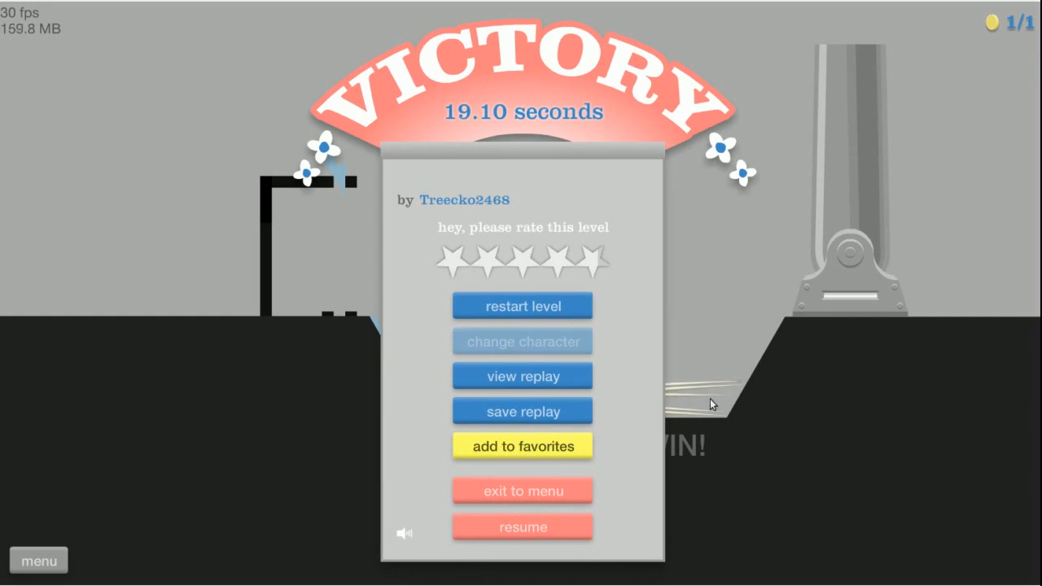
{"action": "left_click", "coordinate": [523, 489]}
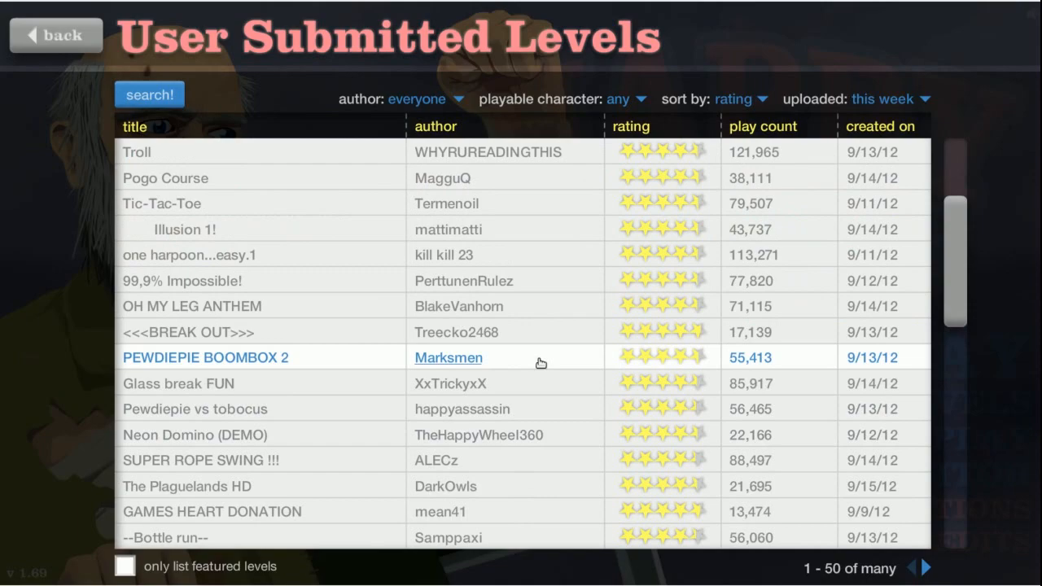
- Play PEWDIEPIE BOOMBOX 2 to a 9.96-second victory and return to the list
{"action": "left_click", "coordinate": [205, 357]}
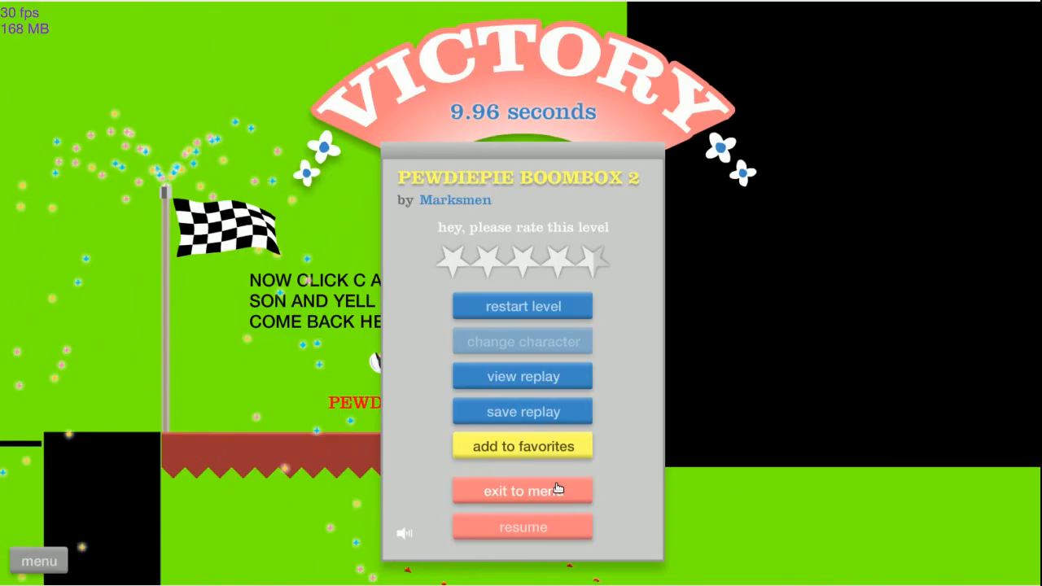
{"action": "left_click", "coordinate": [520, 492]}
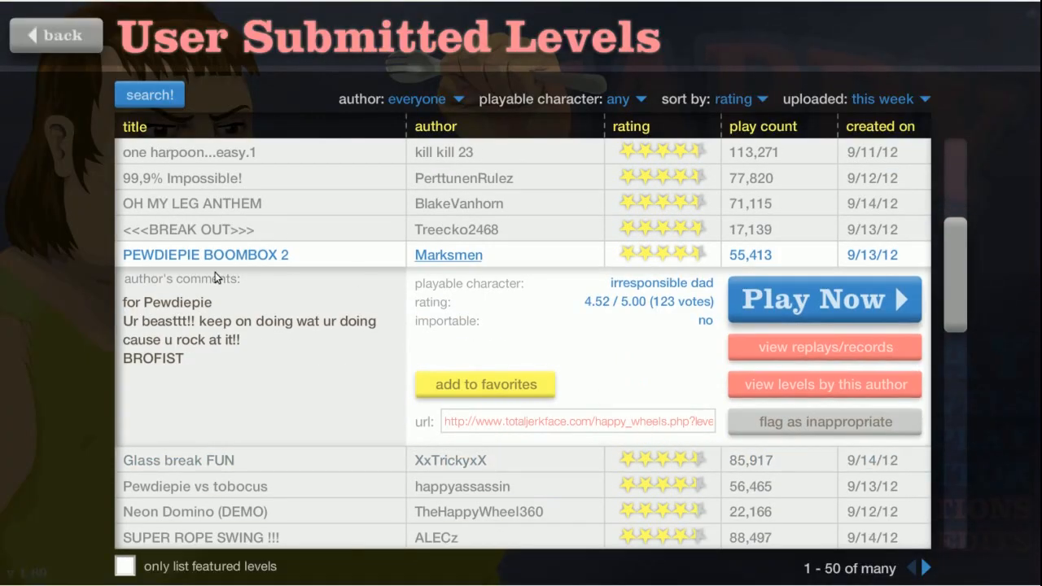
- Open Pewdiepie vs tobocus past its loading error, quit it and scroll on to The Plaguelands HD
{"action": "scroll", "scroll_direction": "down", "scroll_amount": 3}
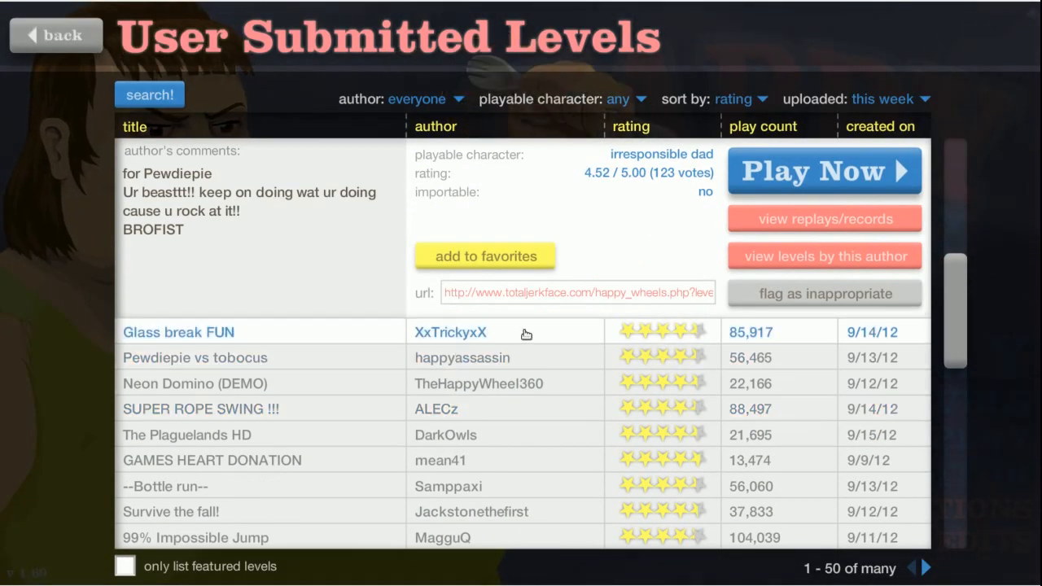
{"action": "scroll", "scroll_direction": "down", "scroll_amount": 3}
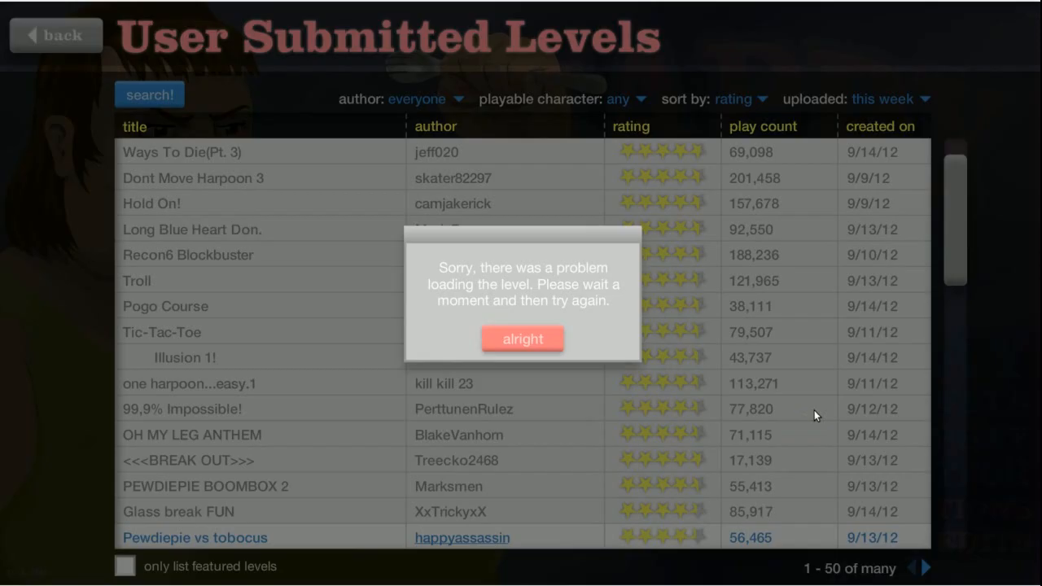
{"action": "left_click", "coordinate": [521, 338]}
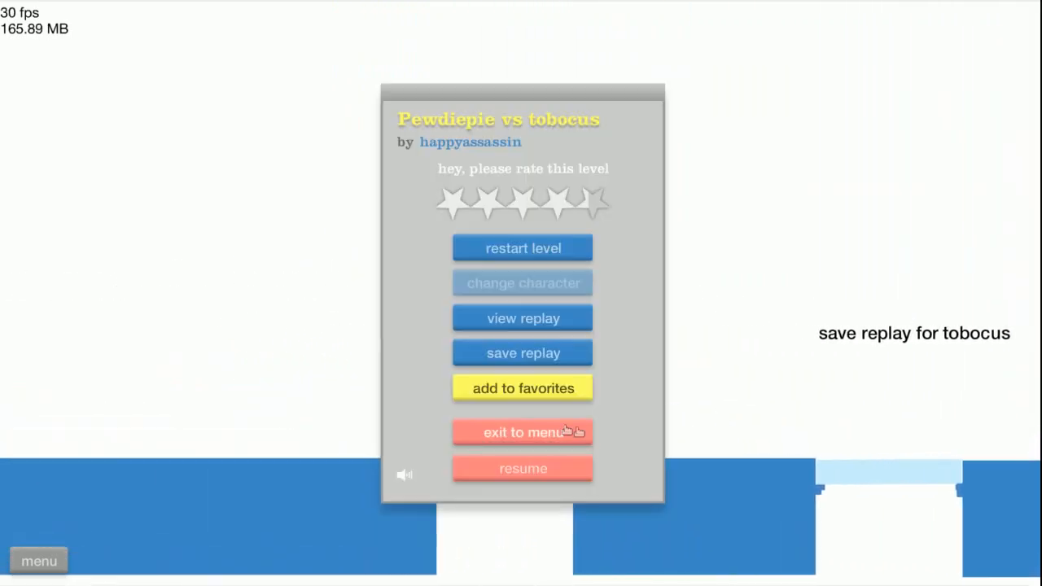
{"action": "left_click", "coordinate": [522, 433]}
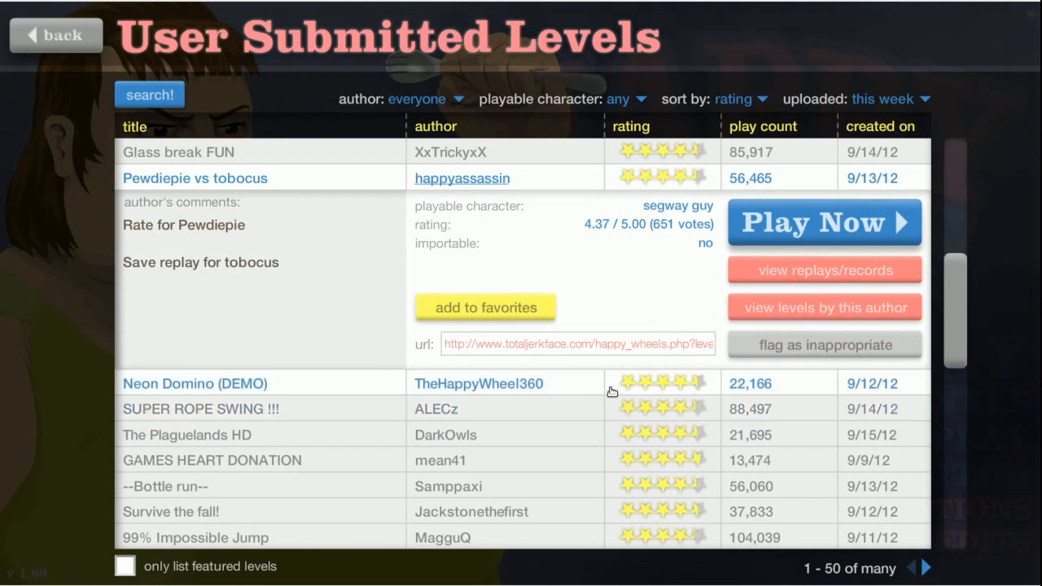
{"action": "mouse_move", "coordinate": [606, 391]}
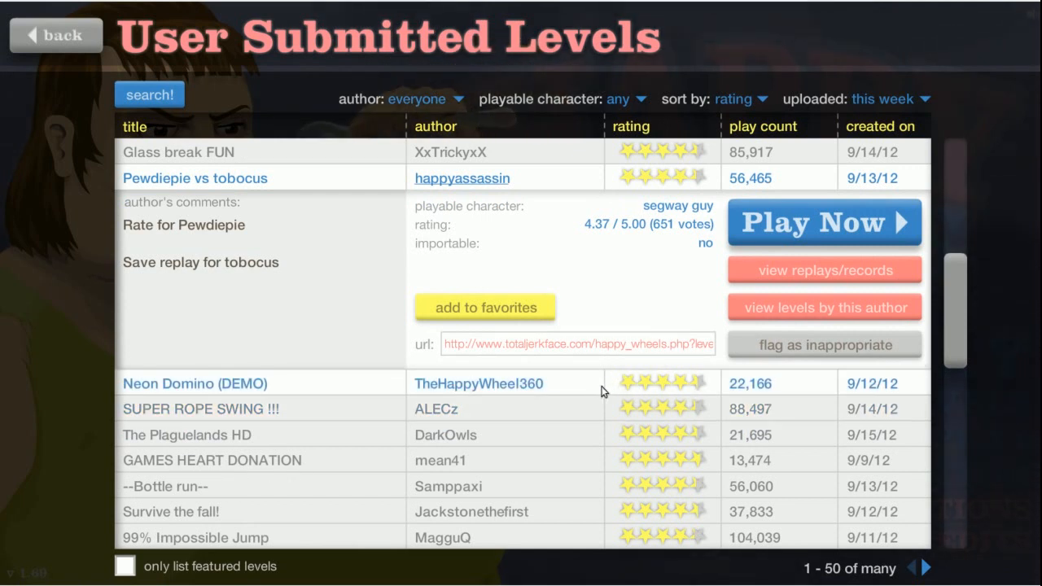
{"action": "scroll", "scroll_direction": "down", "scroll_amount": 3}
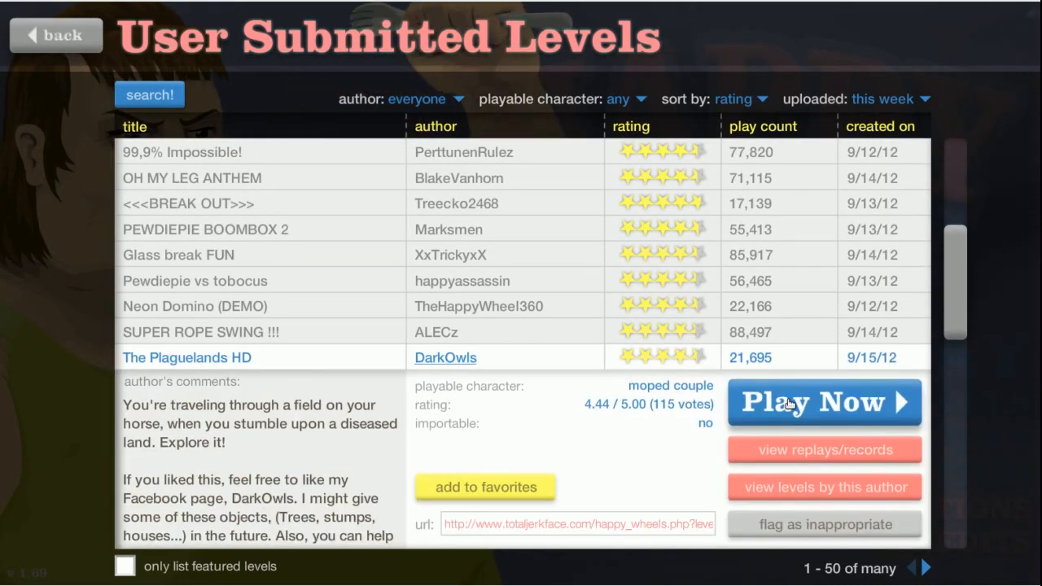
- Play The Plaguelands HD past the loading error, ride the horse until drowning, then leave via the menu
{"action": "left_click", "coordinate": [824, 400]}
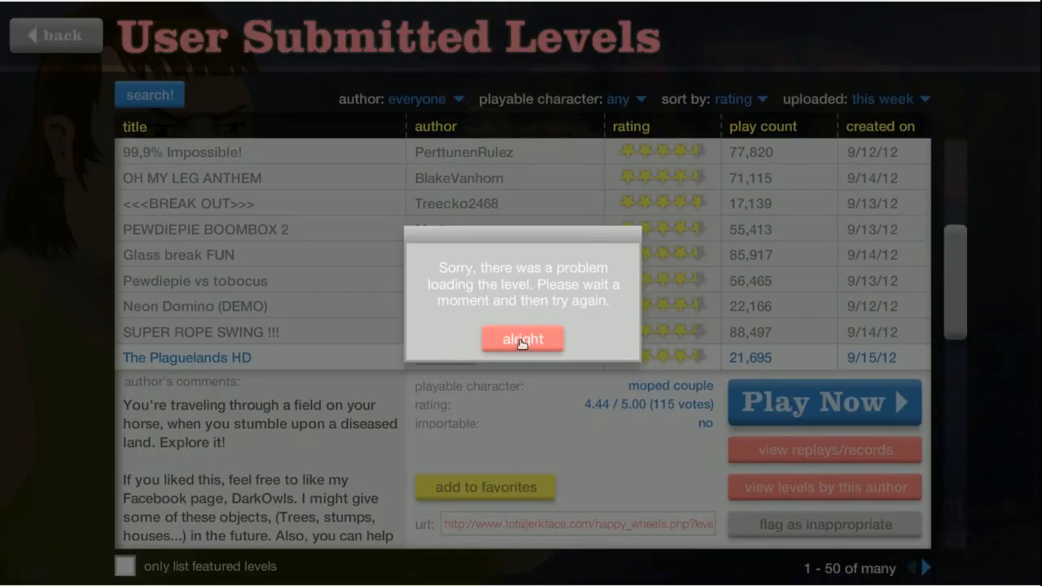
{"action": "left_click", "coordinate": [521, 339]}
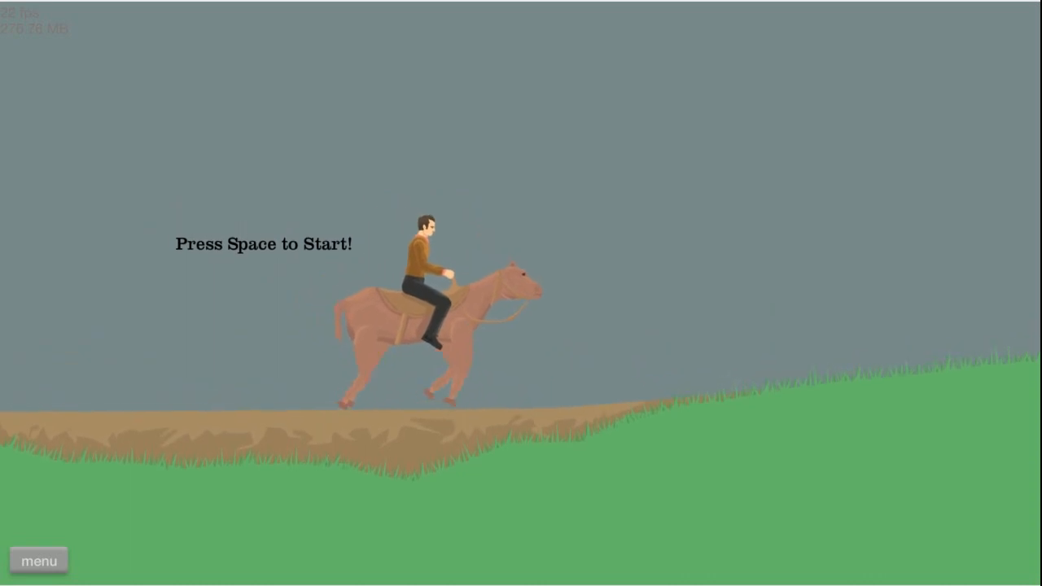
{"action": "key", "text": "space"}
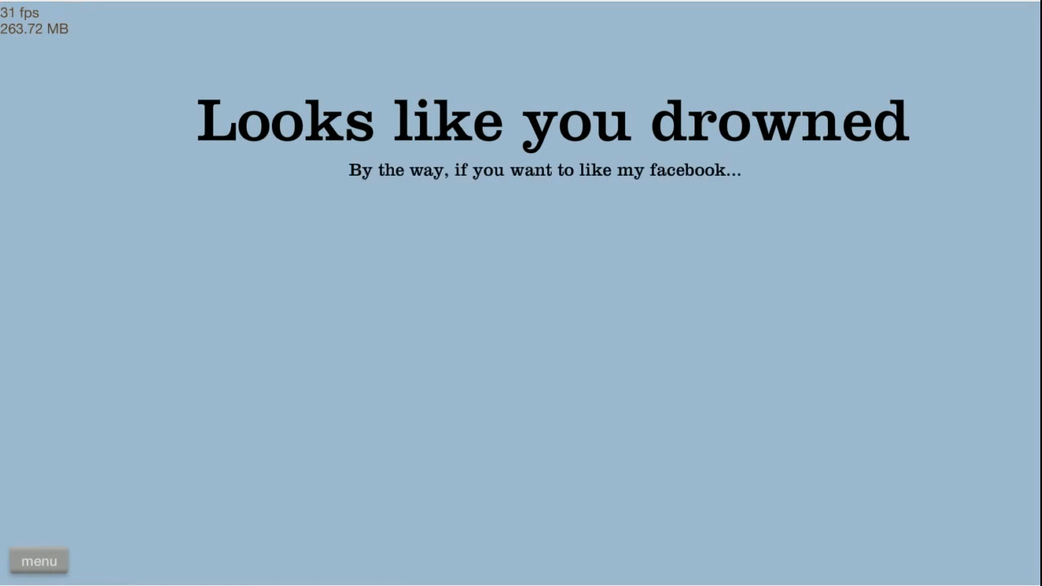
{"action": "left_click", "coordinate": [39, 560]}
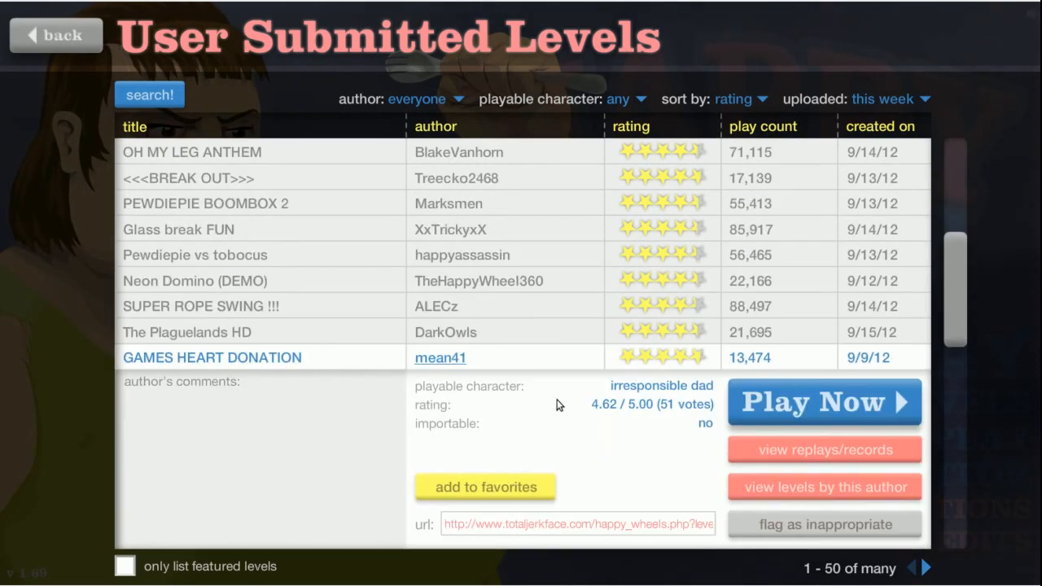
- Play GAMES HEART DONATION by mean41 and exit it back to the level list
{"action": "left_click", "coordinate": [824, 401]}
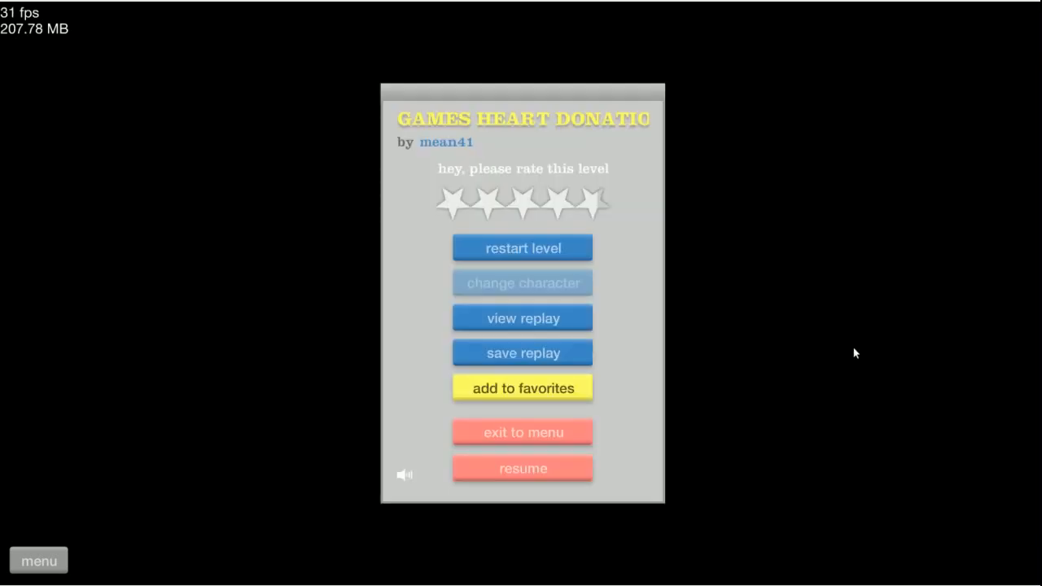
{"action": "left_click", "coordinate": [522, 433]}
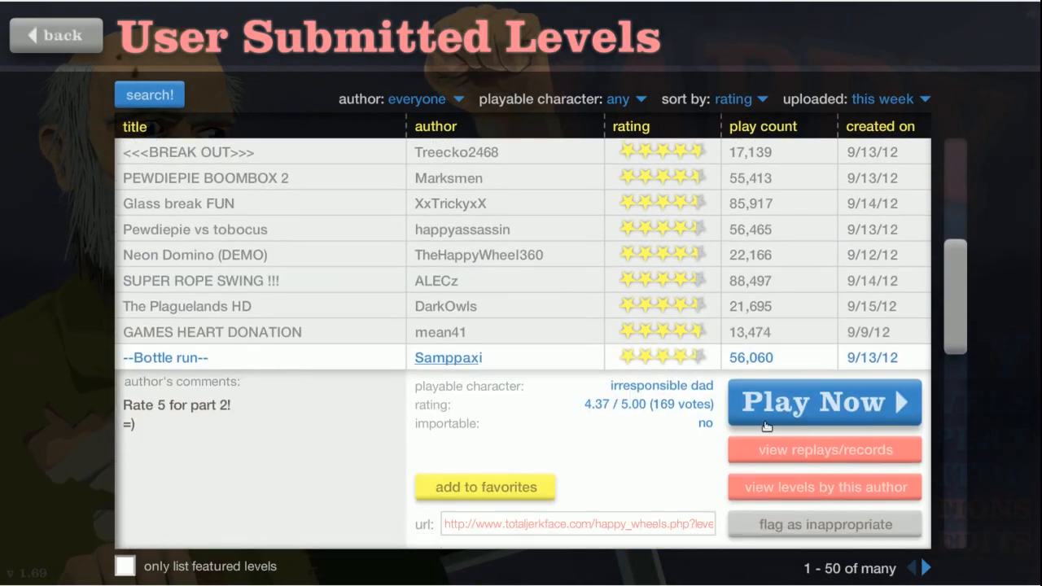
- Play --Bottle run-- by Samppaxi, resume from pause and finish in 8.76 seconds
{"action": "left_click", "coordinate": [824, 401]}
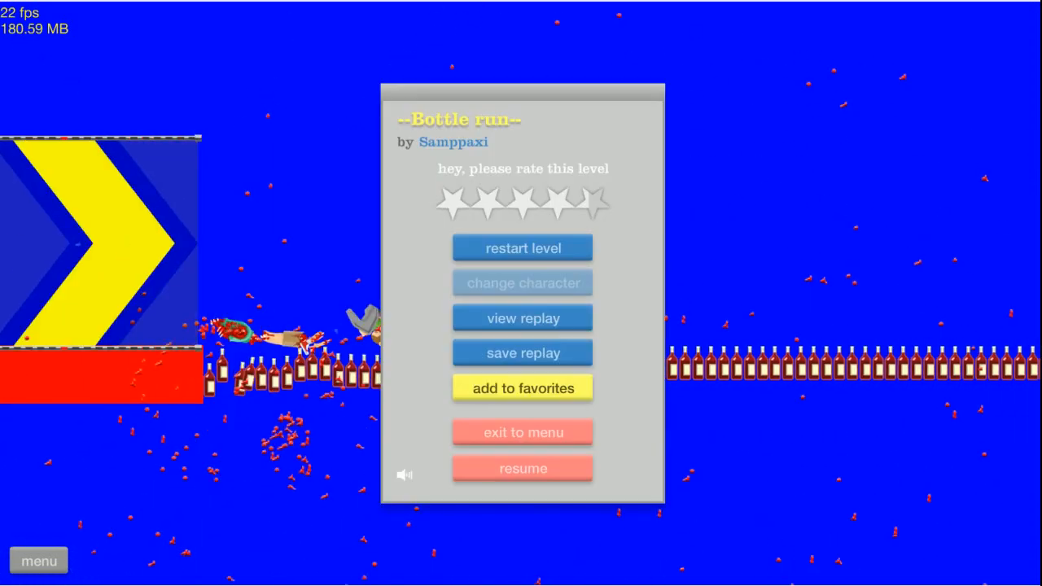
{"action": "left_click", "coordinate": [523, 247]}
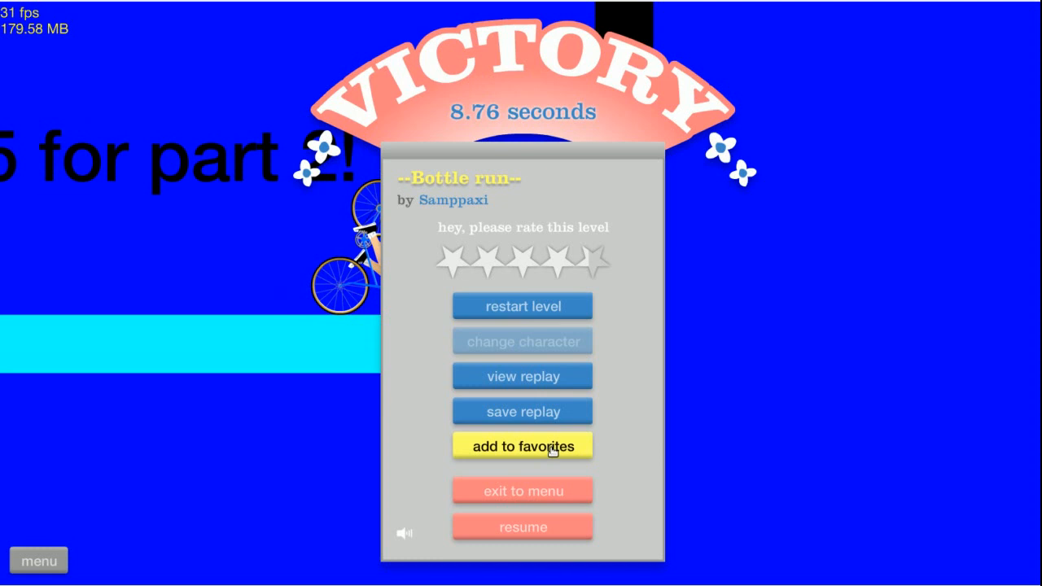
{"action": "mouse_move", "coordinate": [283, 418]}
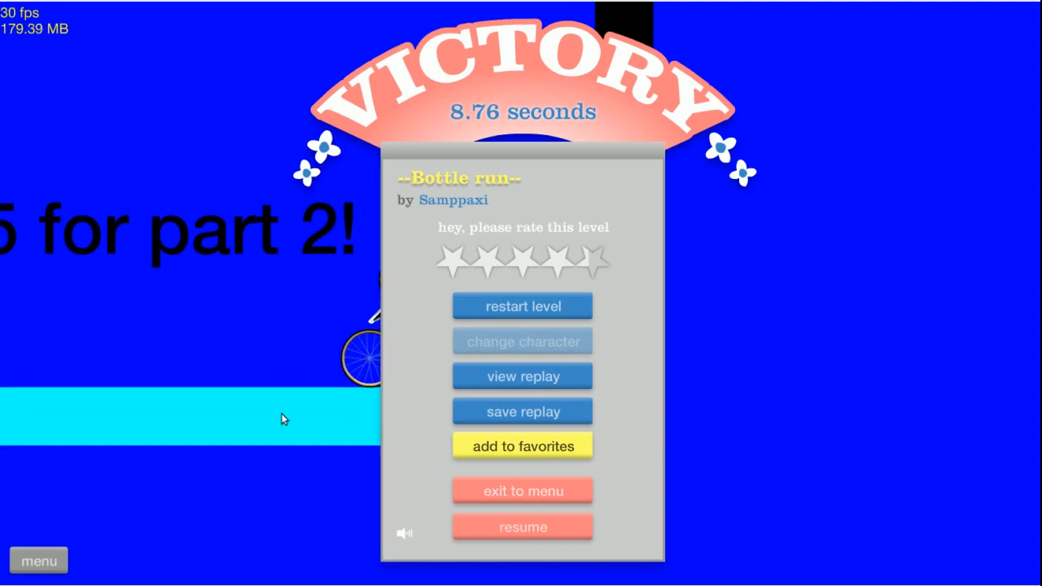